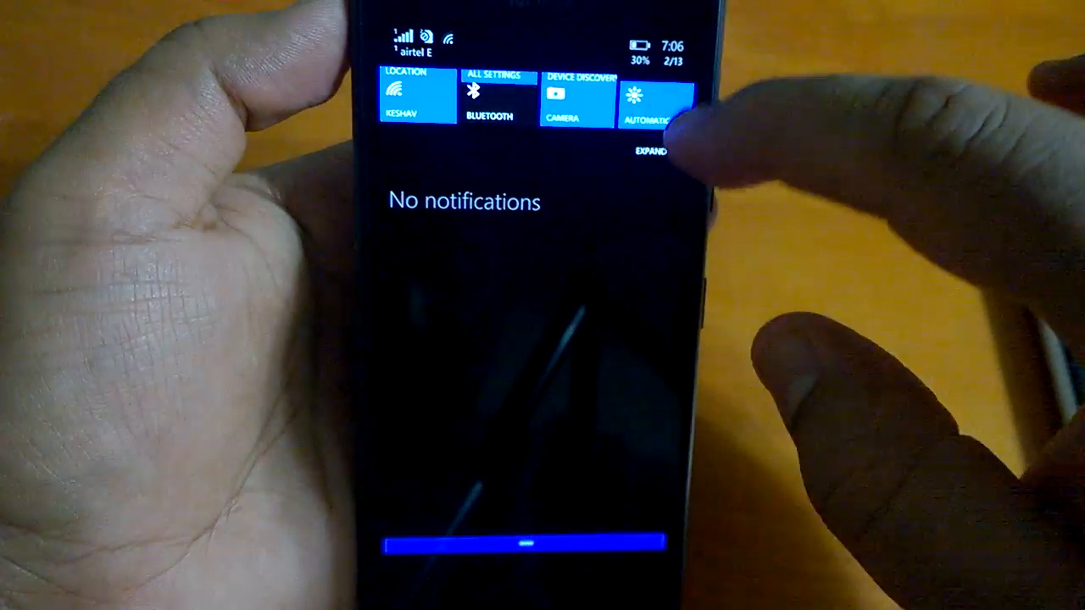
Step: Open All Settings from Action Center and scroll through the category list
click(650, 153)
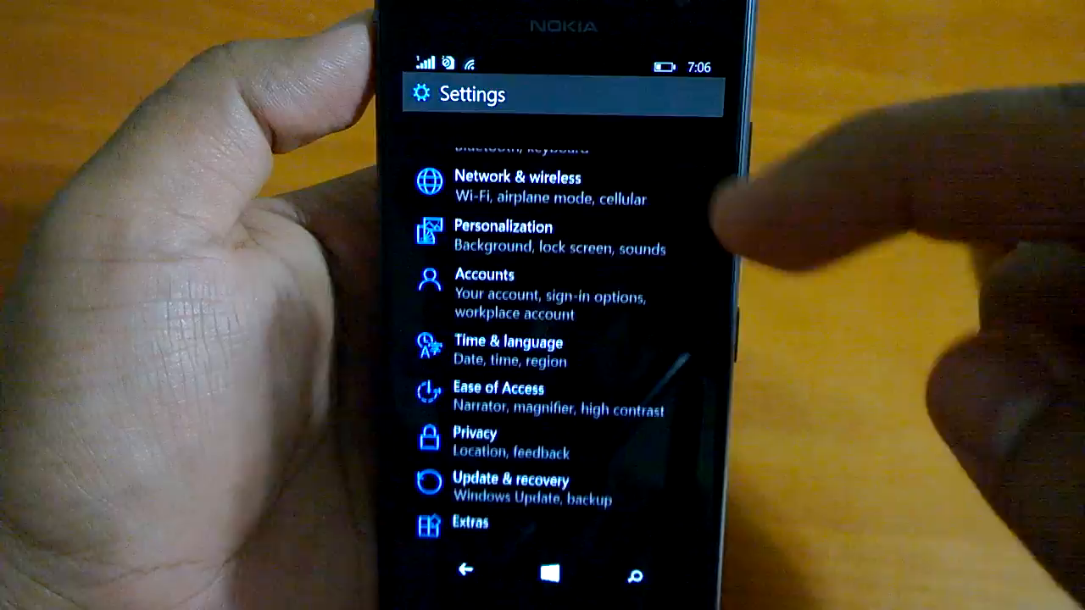
scroll(down, 3)
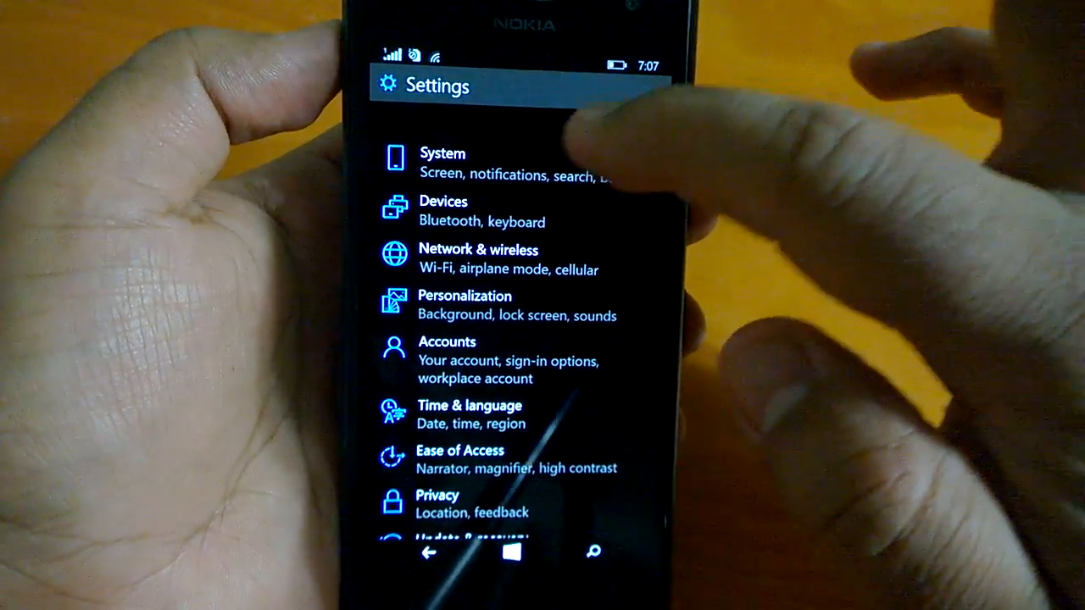
Step: Open System and browse its settings from Display down to USB and Device encryption
click(442, 161)
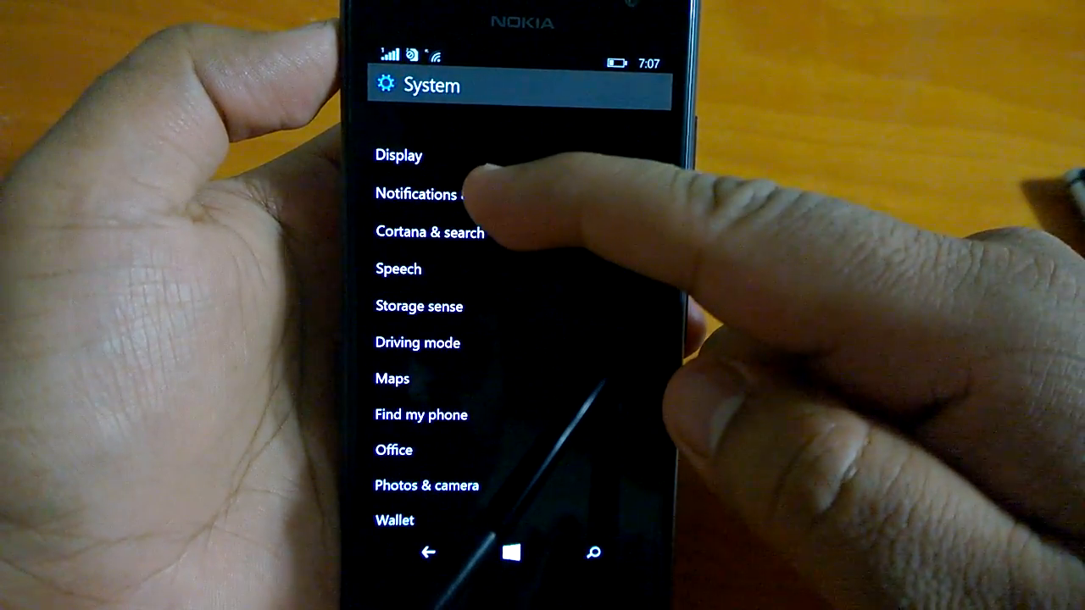
click(423, 193)
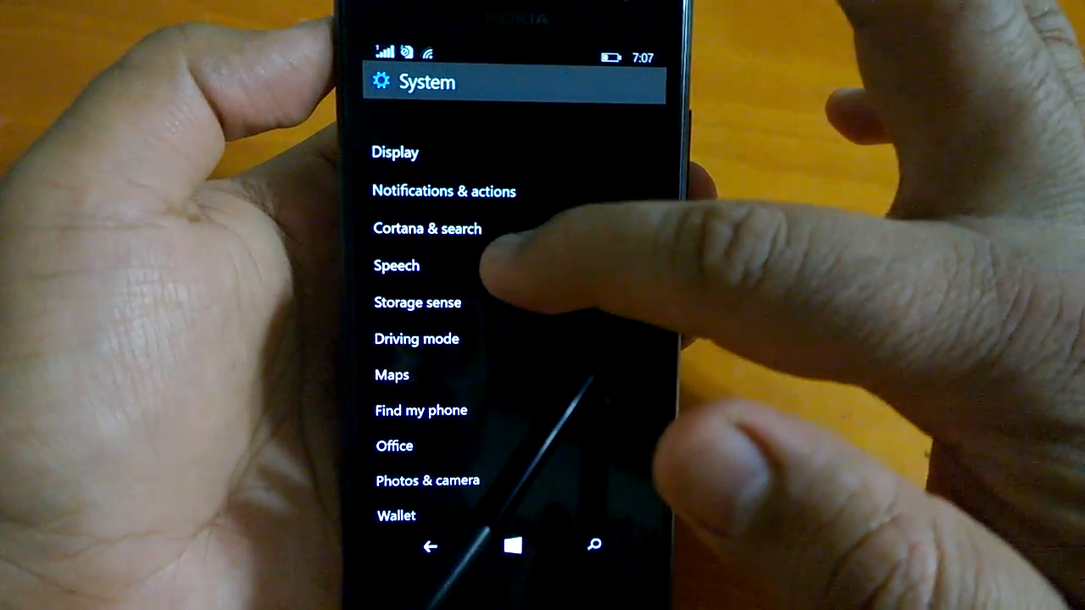
click(427, 228)
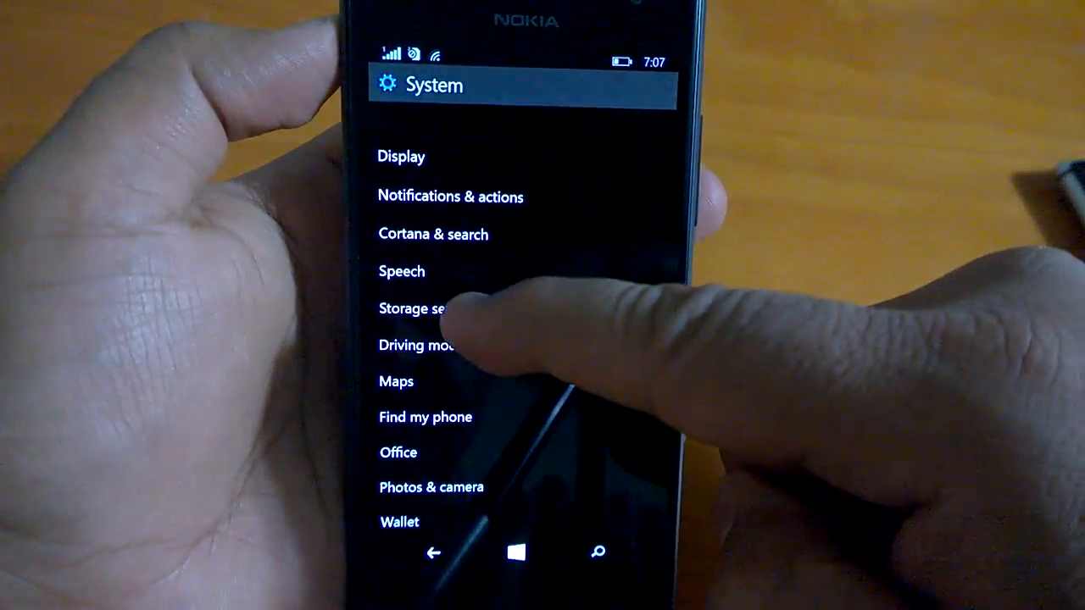
click(416, 308)
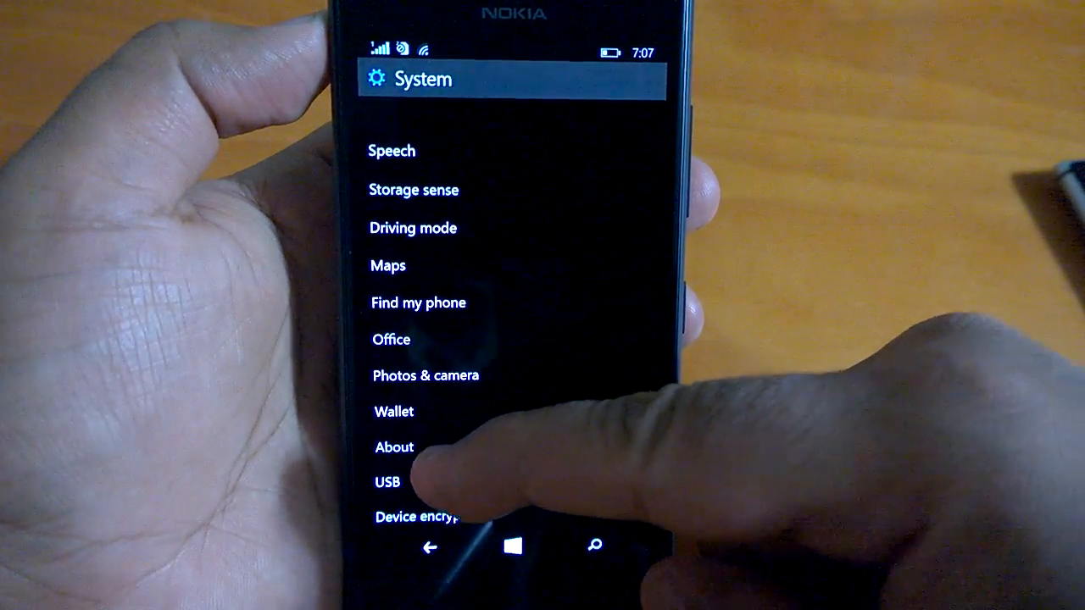
click(393, 446)
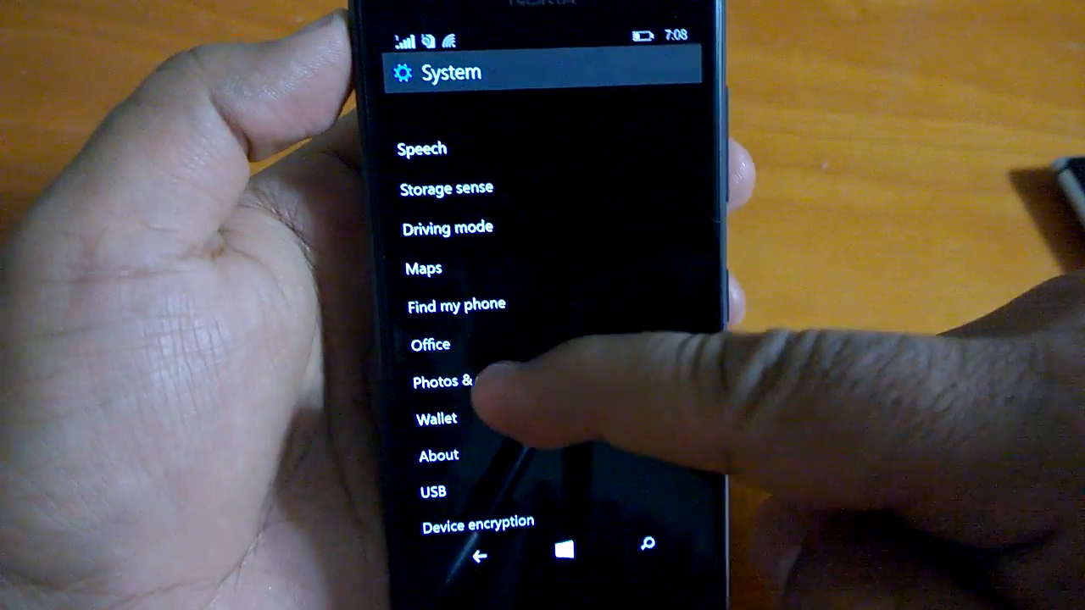
Step: Open Devices > Keyboard listing English (India), English (United States) and Hindi Devanagari
click(442, 381)
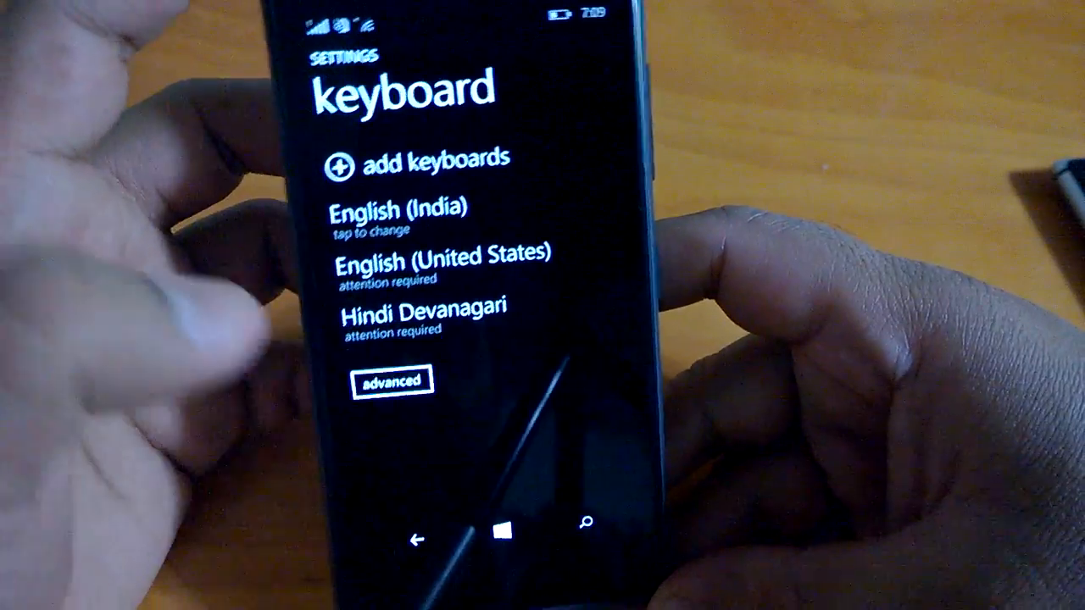
Step: View the advanced keyboard options, then back out through Devices to Settings
click(391, 379)
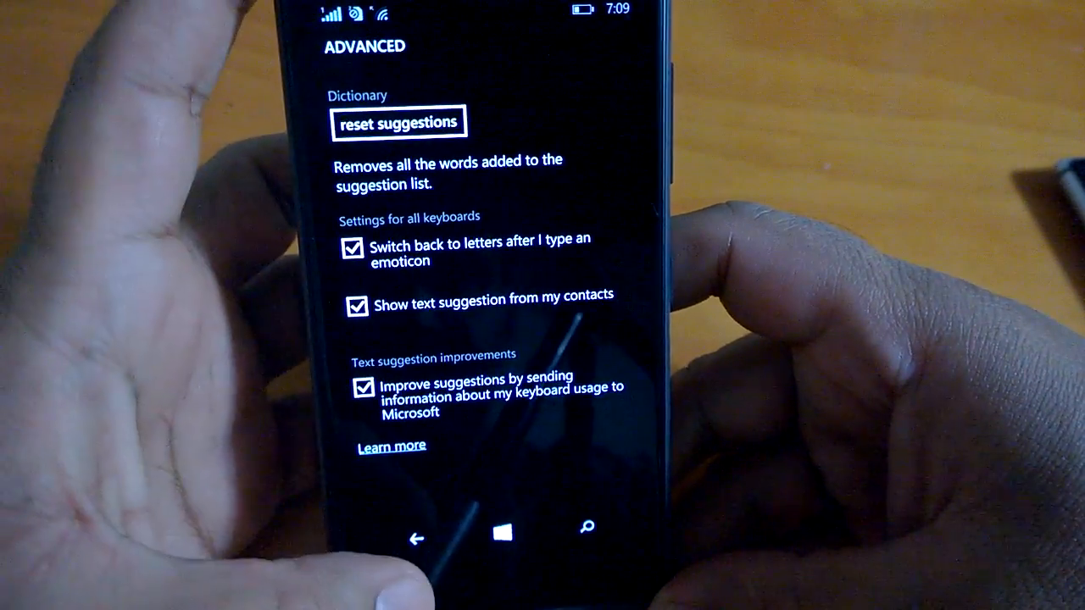
click(416, 539)
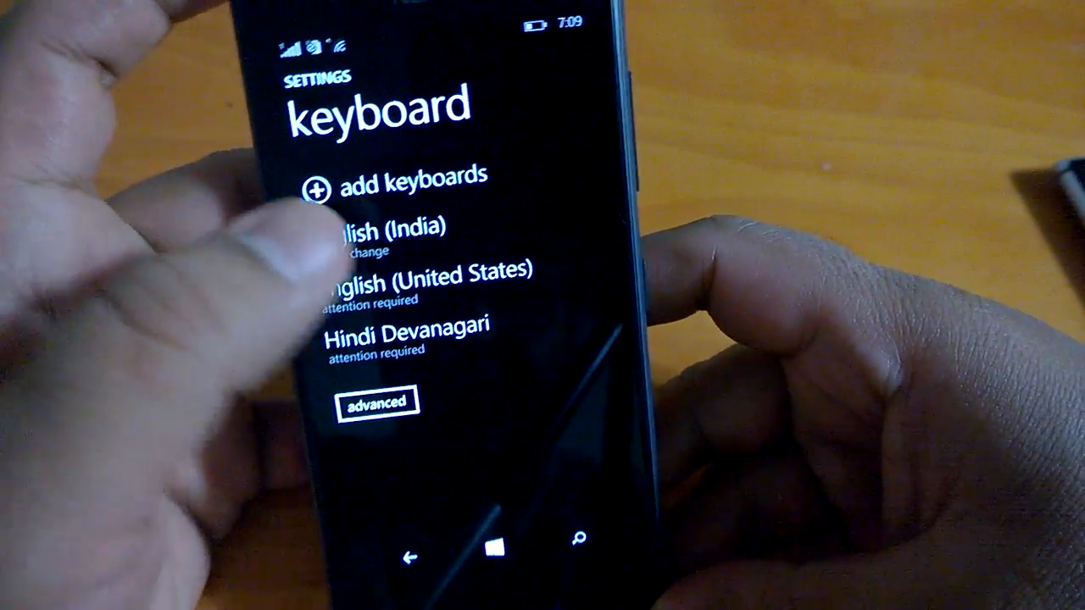
click(412, 558)
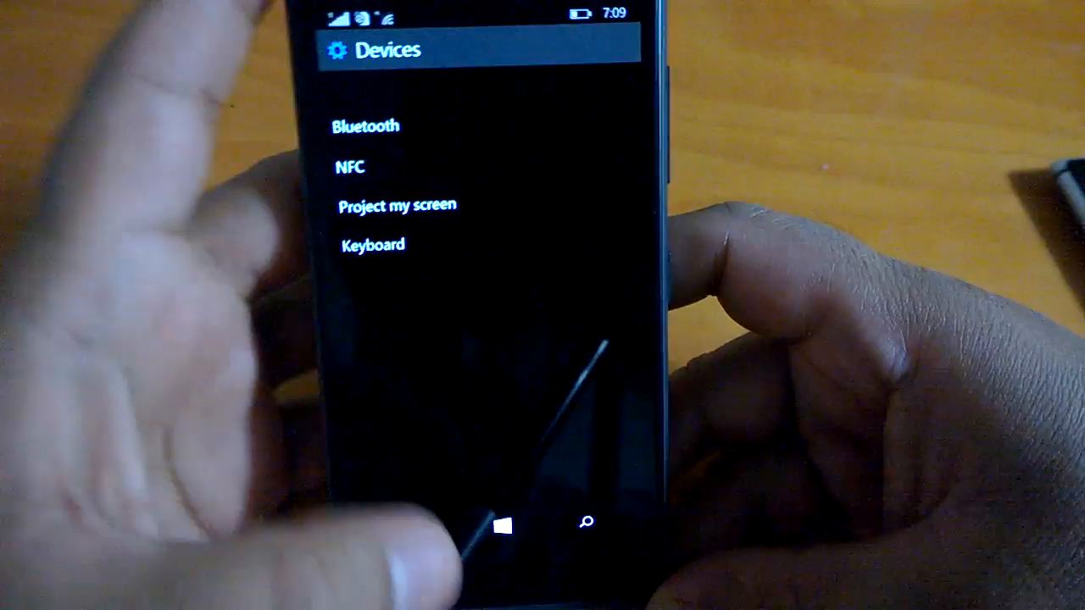
click(417, 533)
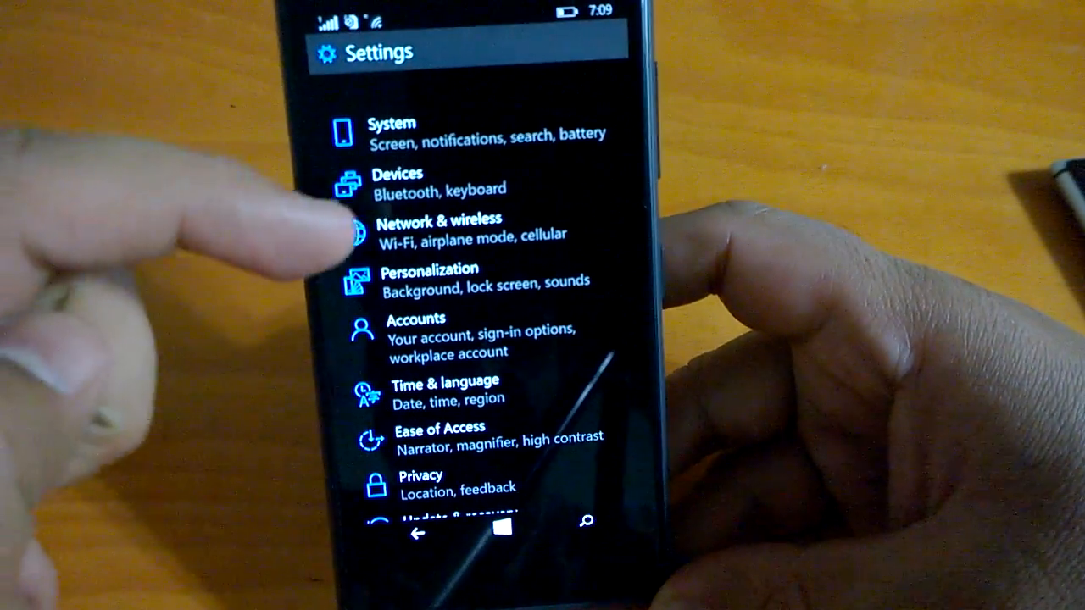
Step: Browse Network & wireless from Wi-Fi to Internet sharing, then return to main categories
click(437, 227)
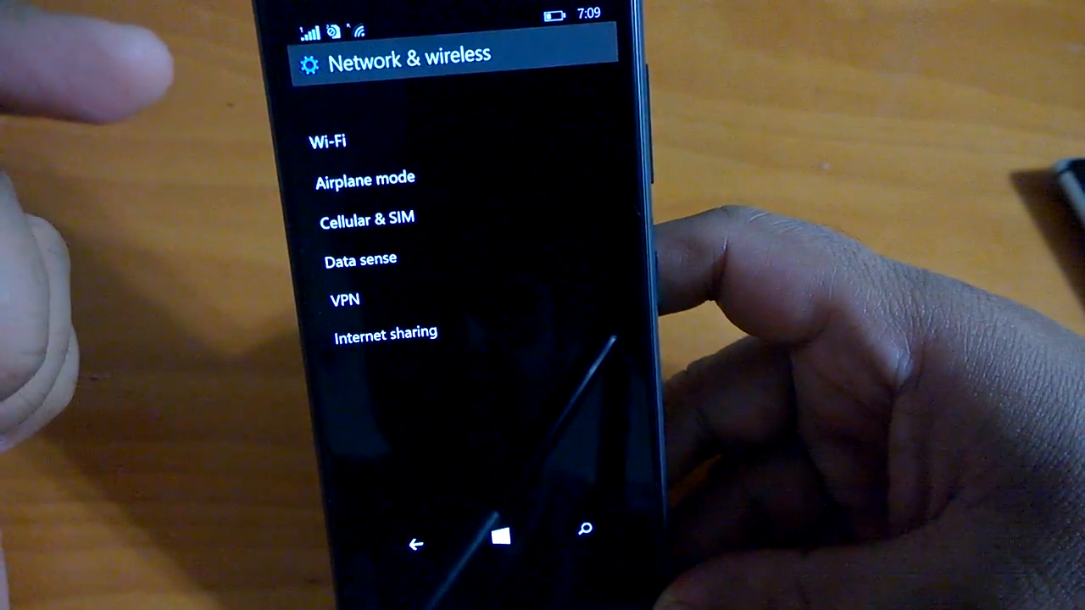
click(367, 218)
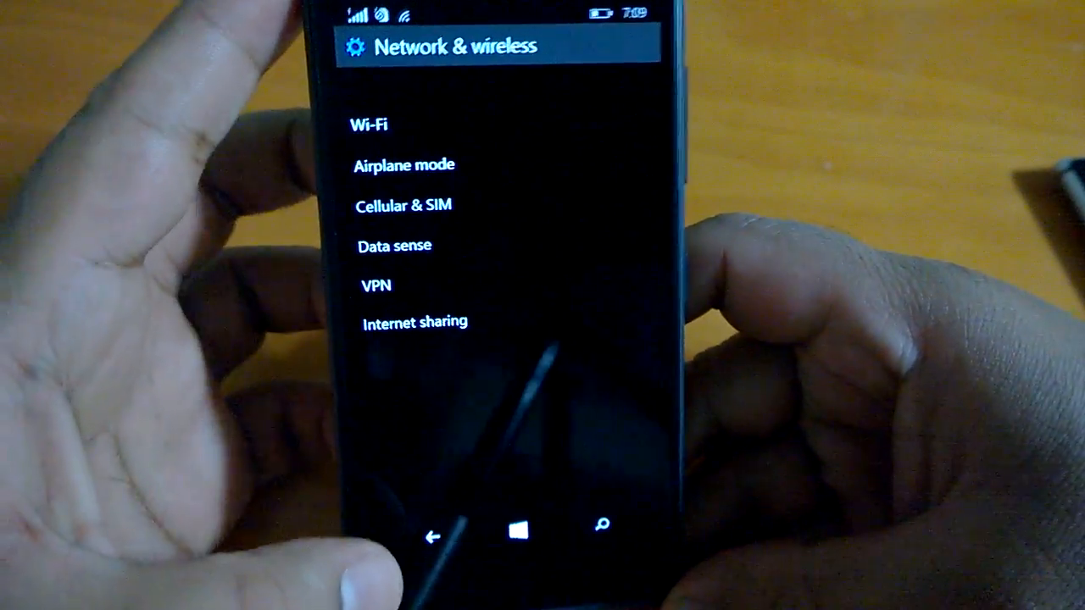
click(432, 532)
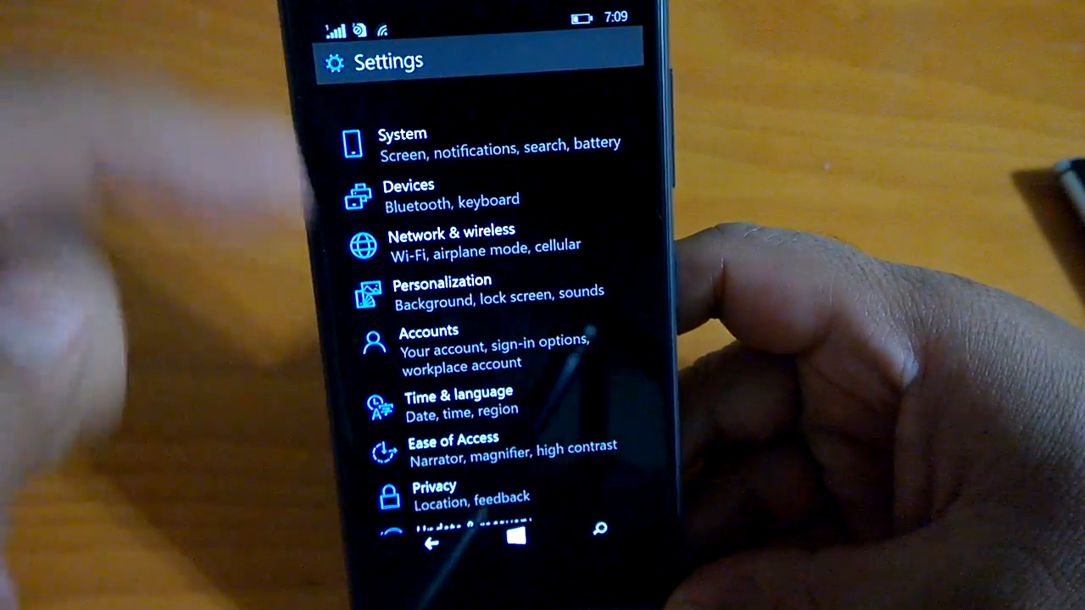
Step: Open Personalization and look through Background, Sounds and Lock screen settings
click(442, 290)
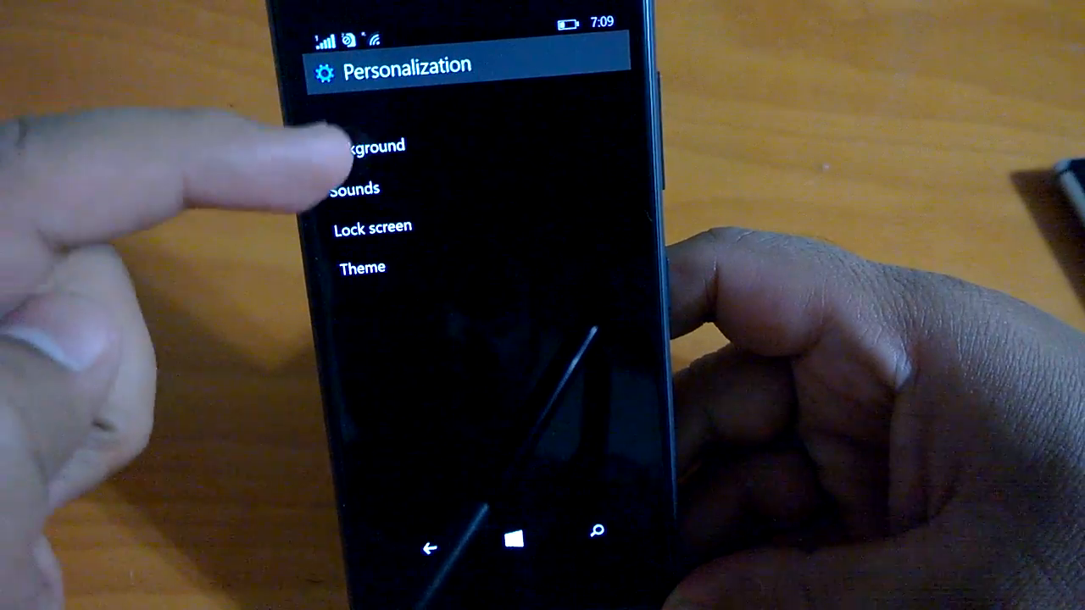
click(365, 146)
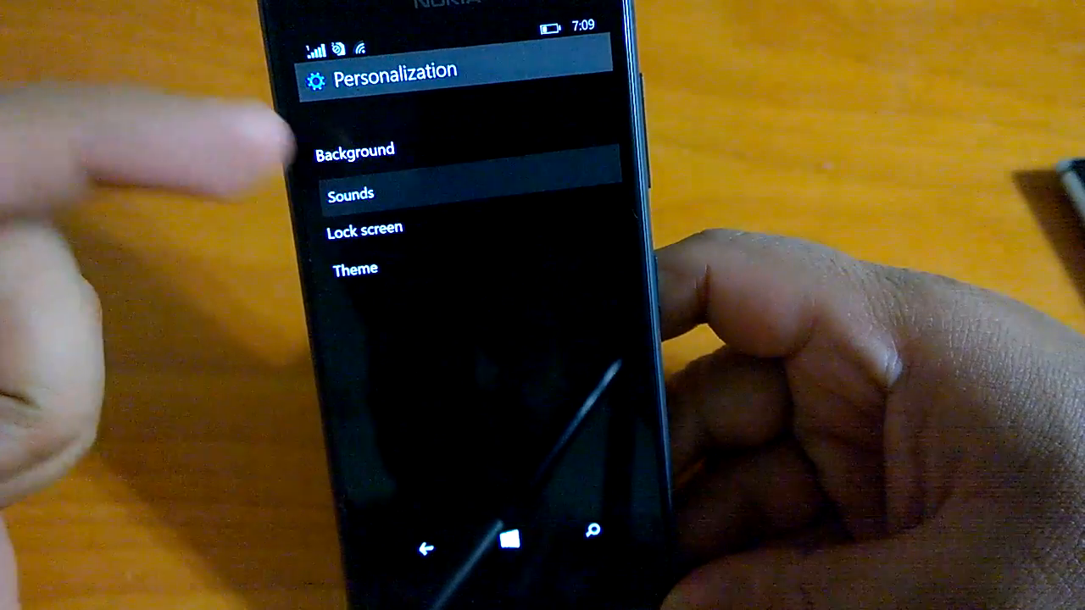
click(350, 194)
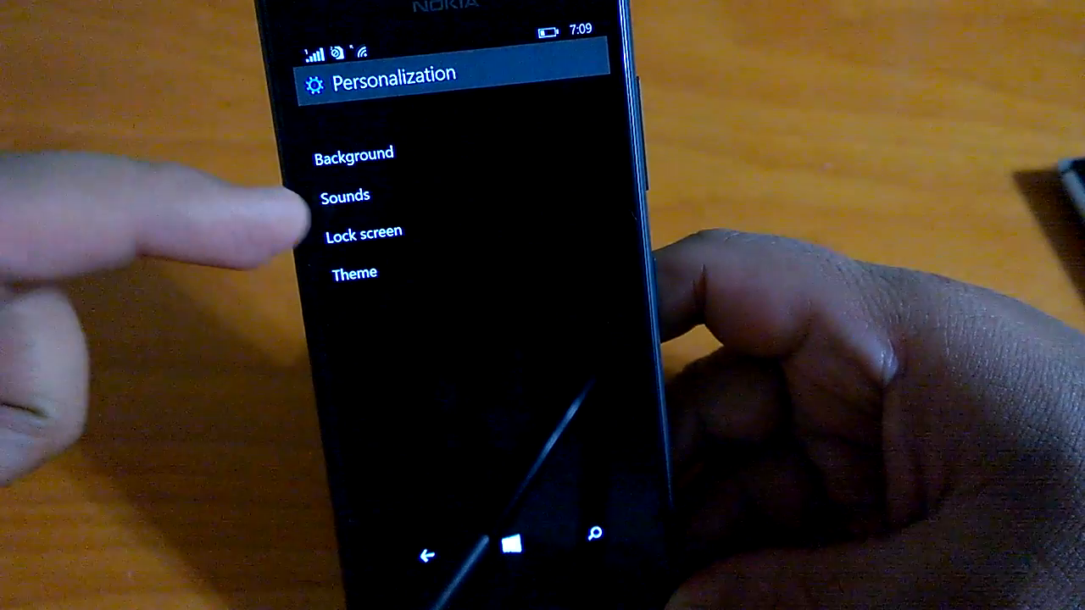
click(365, 234)
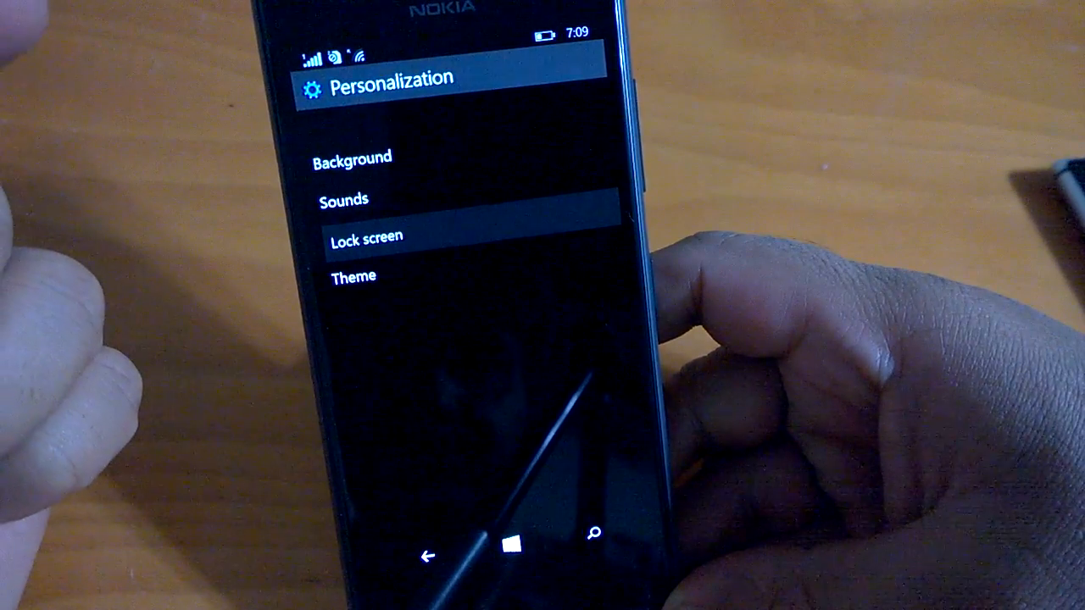
Step: Browse the lock screen, theme and accent colour options in Personalization
click(366, 235)
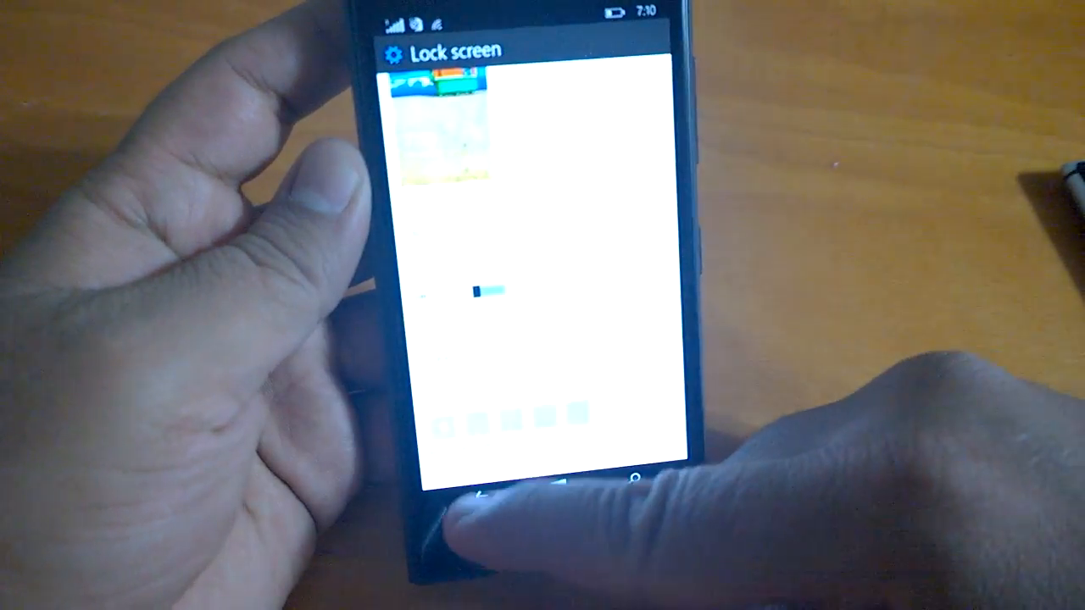
click(458, 496)
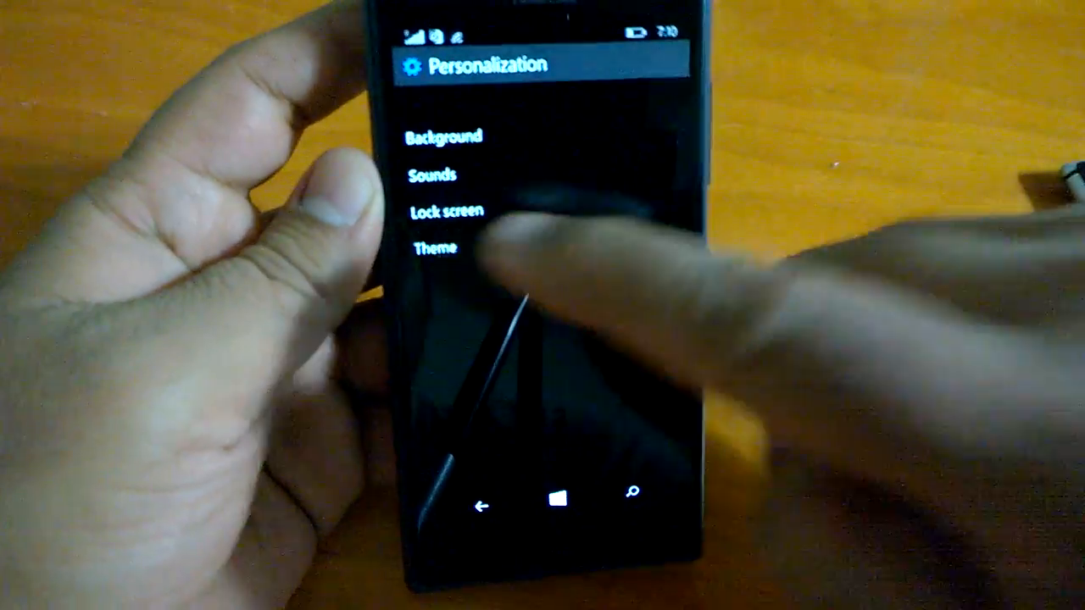
click(436, 248)
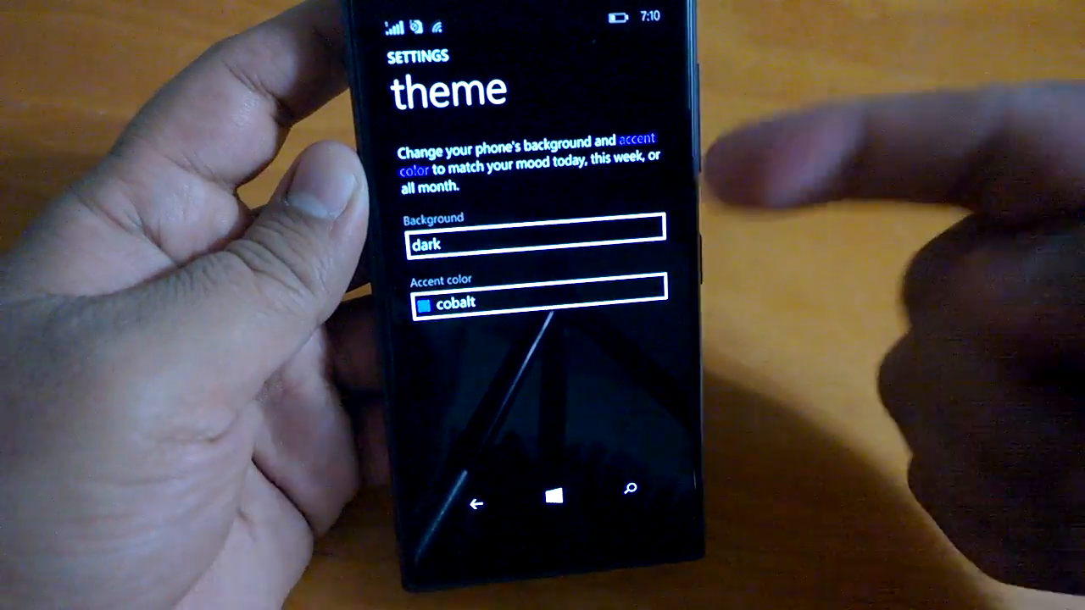
click(537, 304)
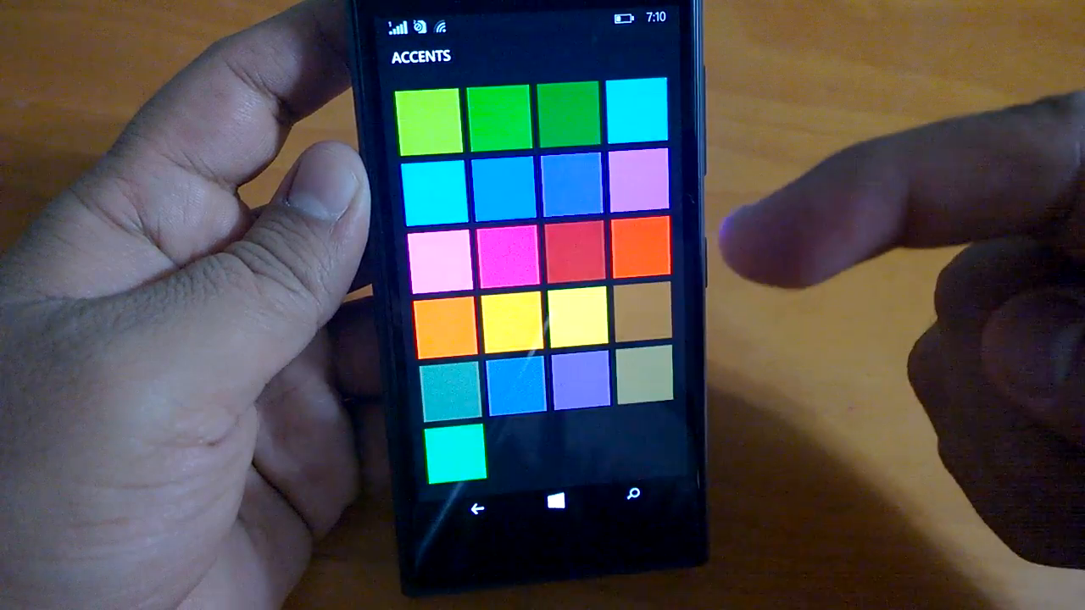
Step: Browse Accounts and the email+accounts page, then return to the main Settings list
click(477, 509)
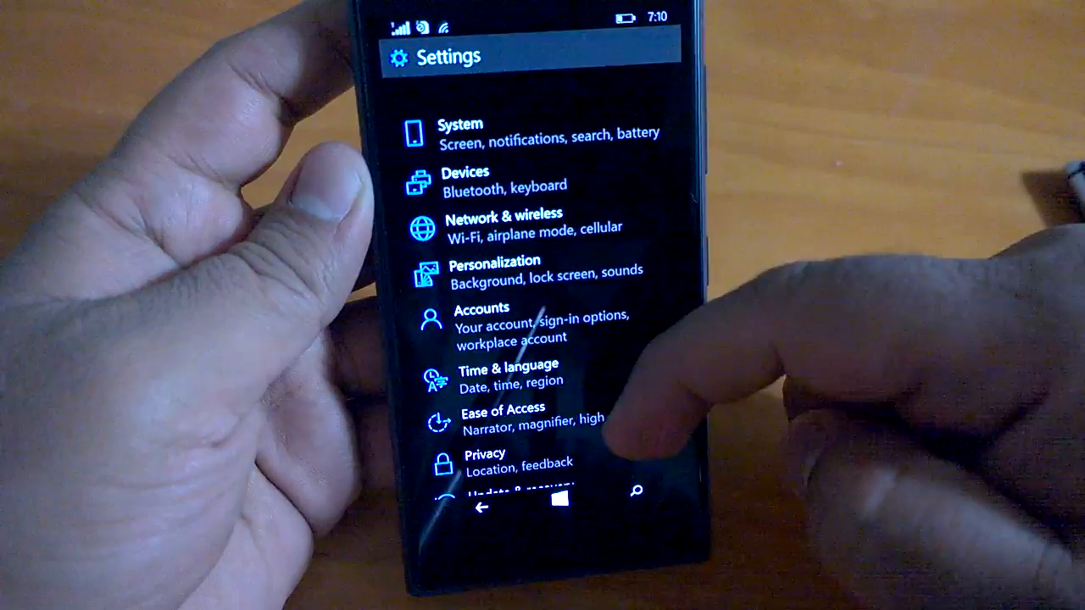
scroll(down, 3)
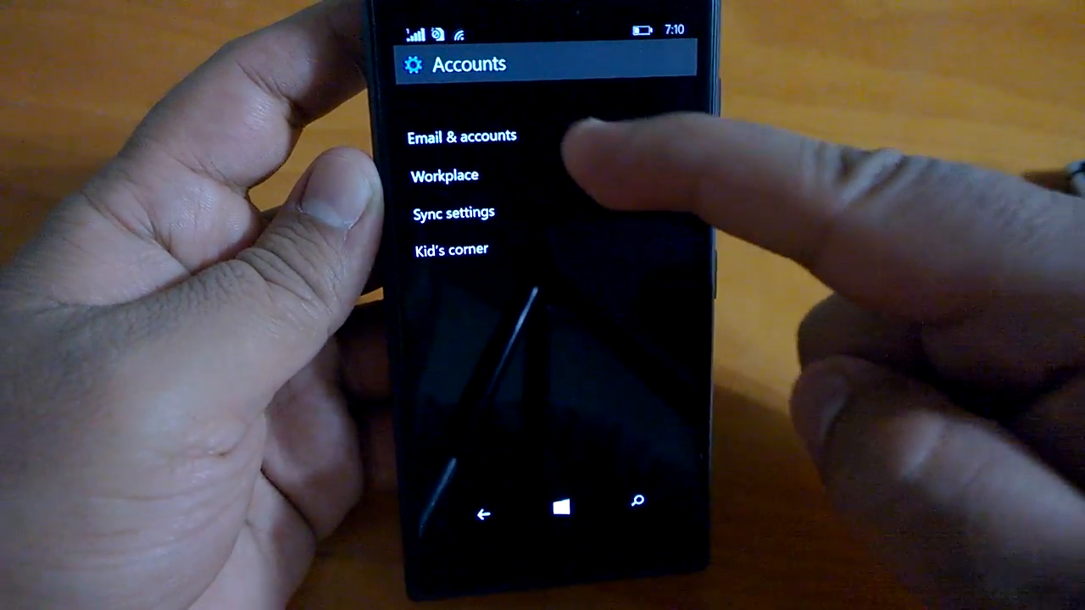
click(462, 135)
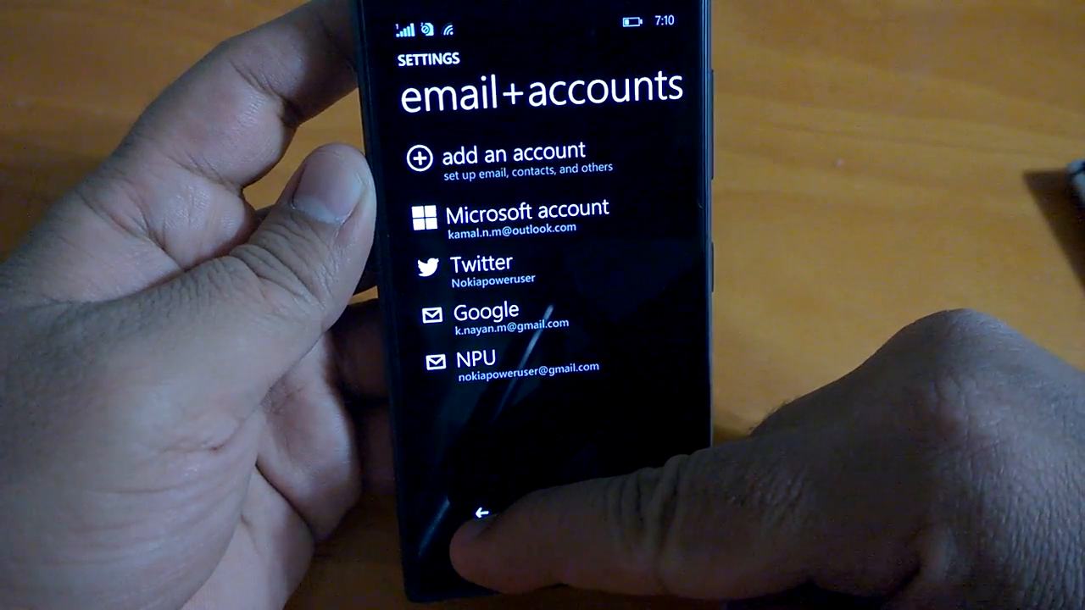
click(479, 514)
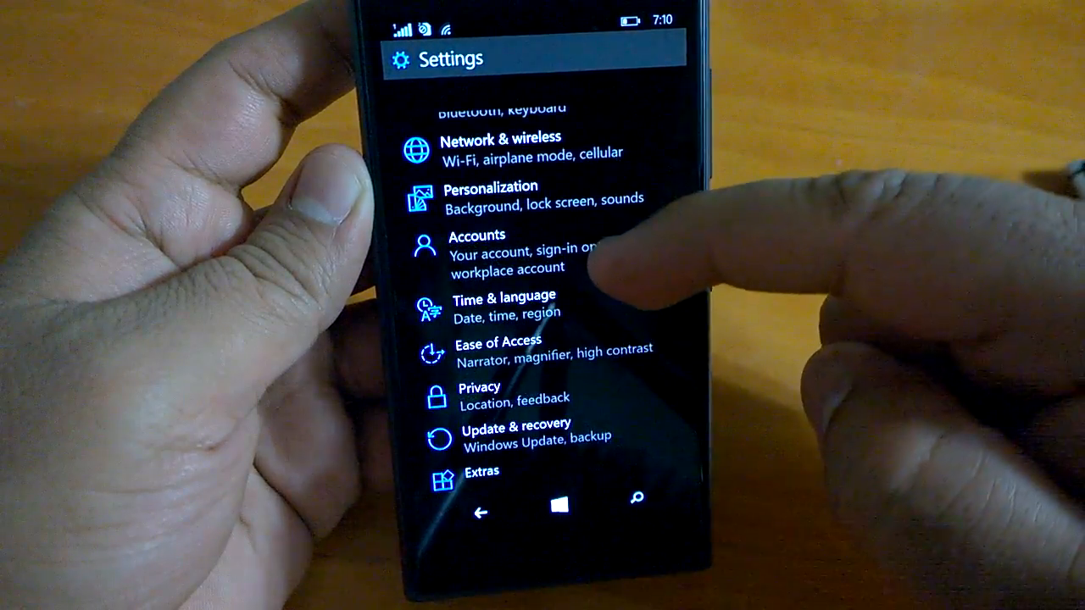
click(503, 304)
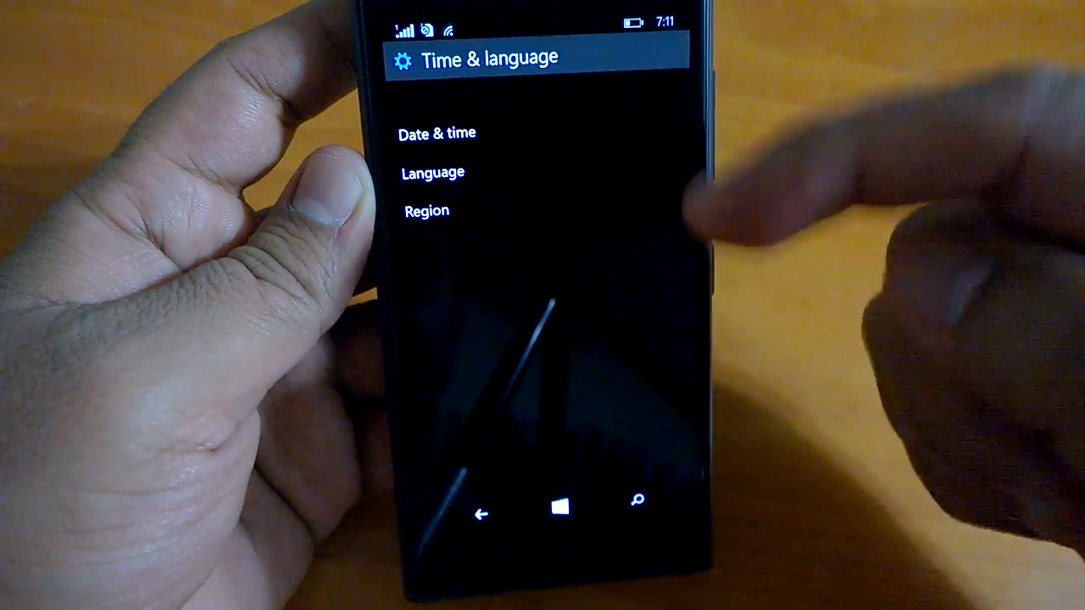
click(426, 210)
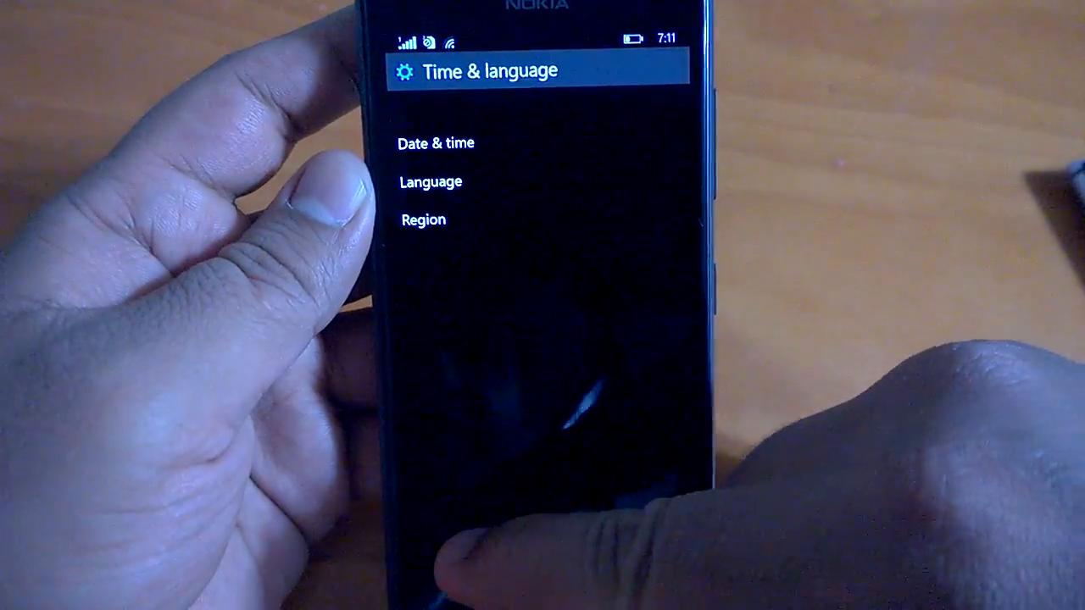
click(466, 538)
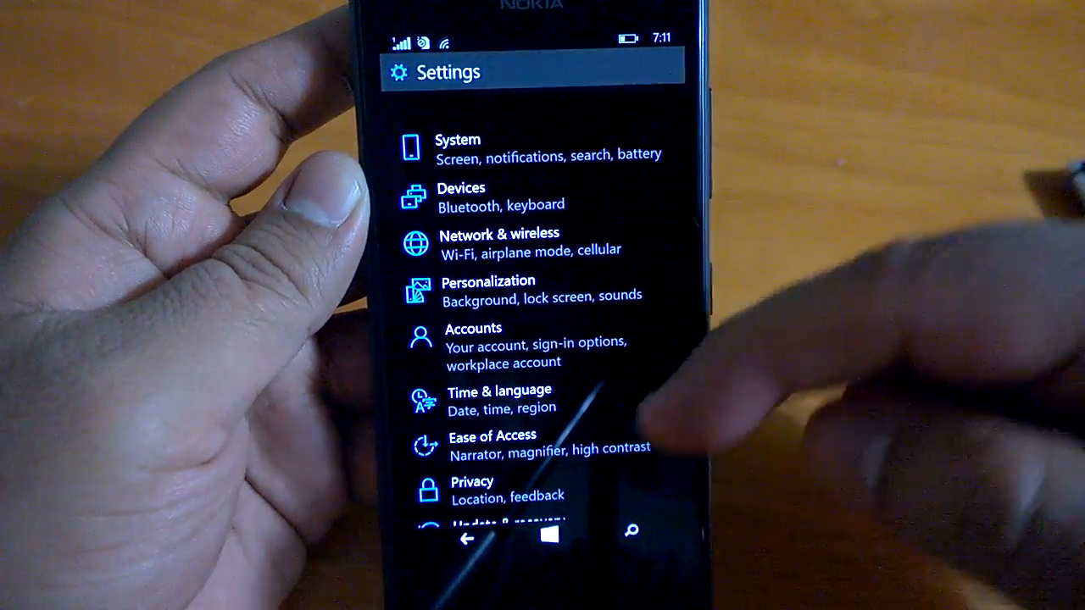
scroll(down, 3)
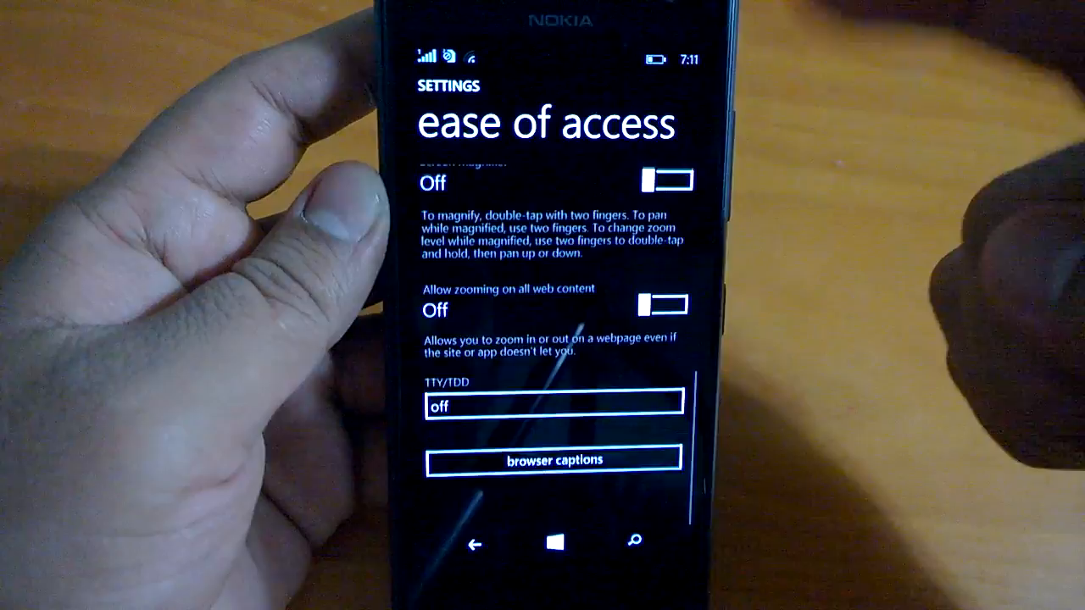
click(475, 544)
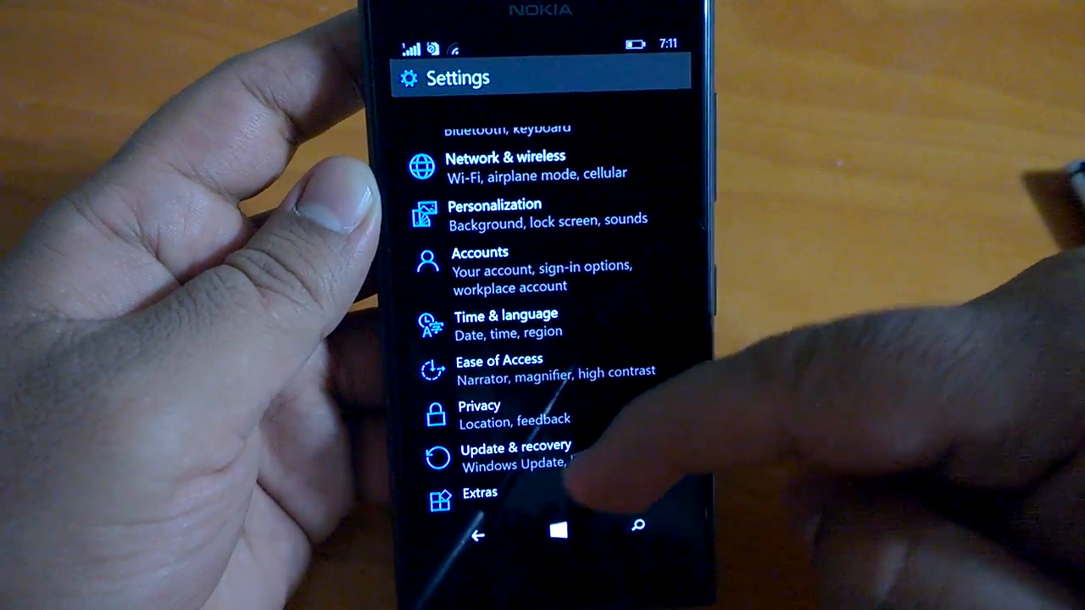
click(515, 453)
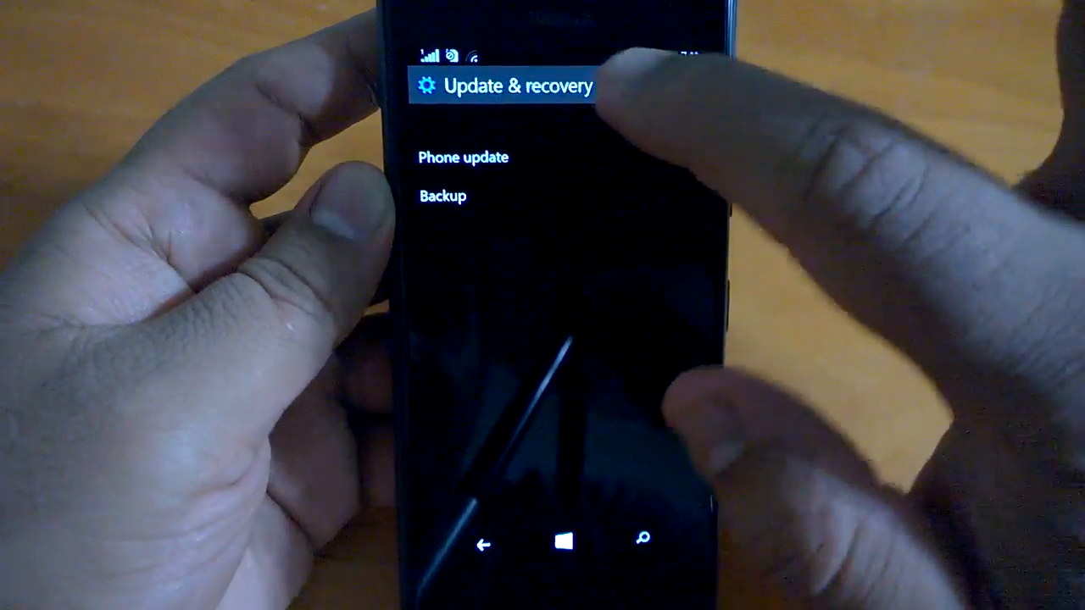
click(463, 157)
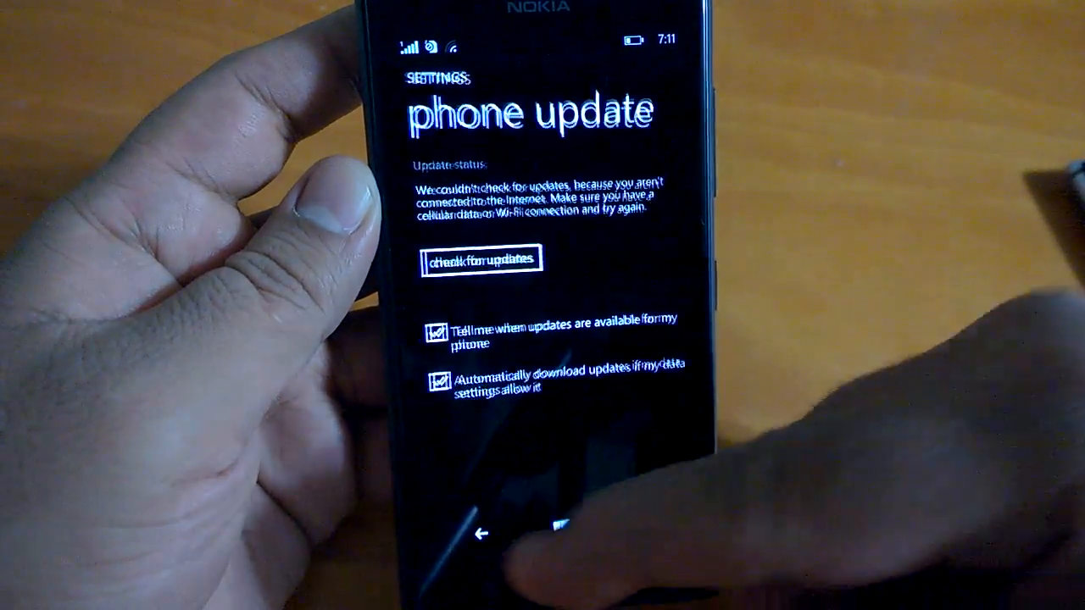
click(486, 534)
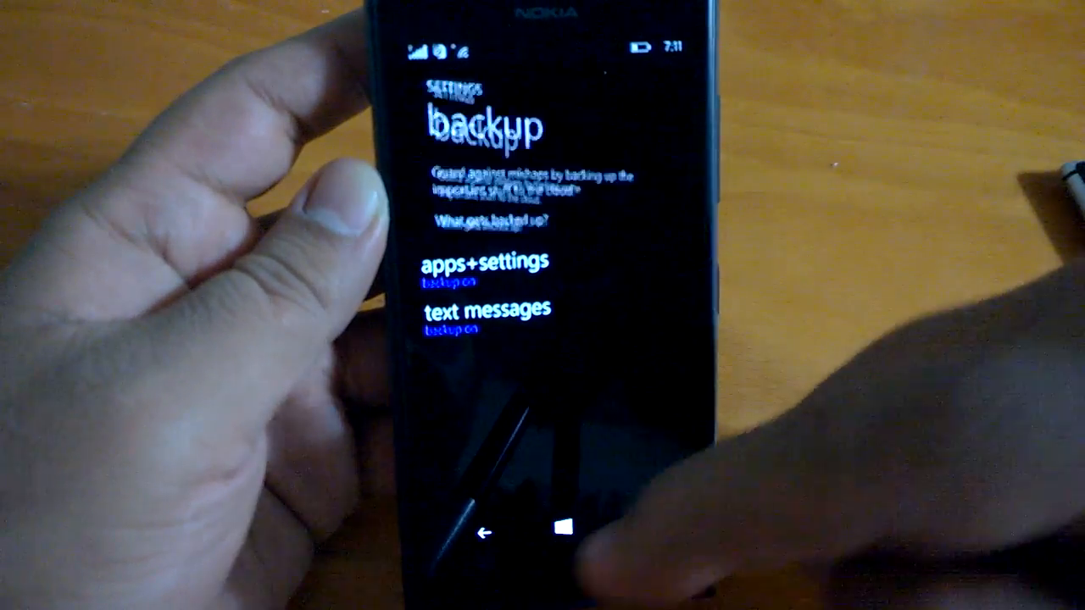
click(484, 534)
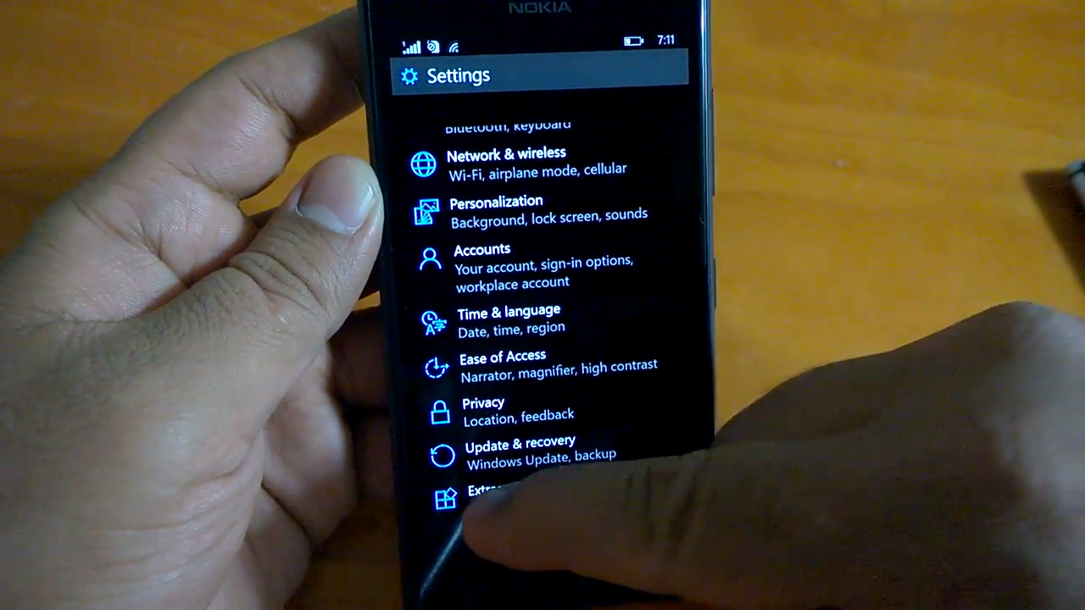
Step: Open Extras > extras+info and scroll through the build, firmware and RAM details
click(483, 500)
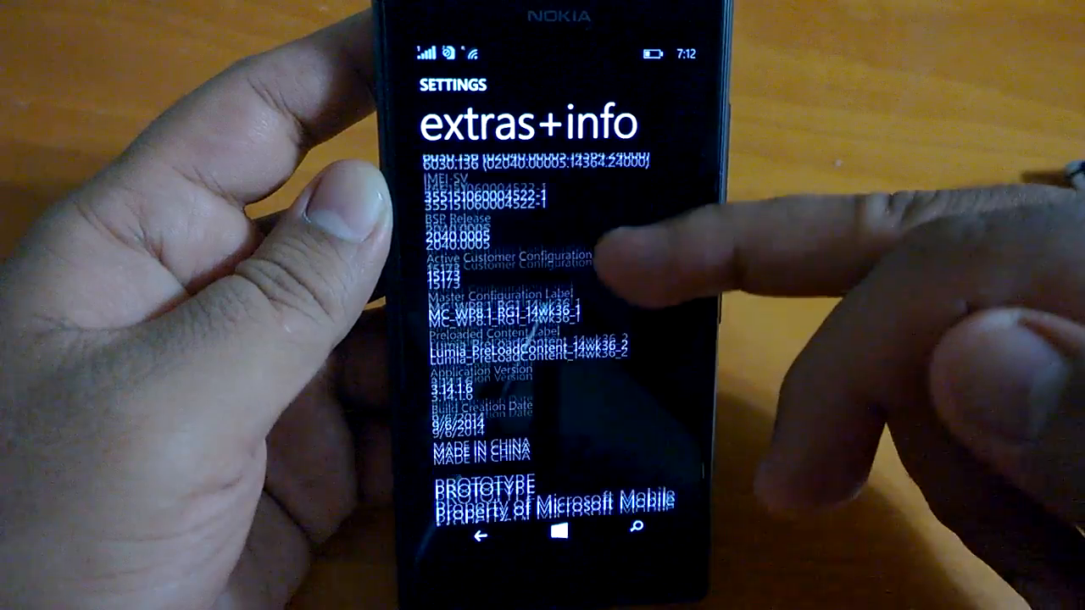
scroll(down, 3)
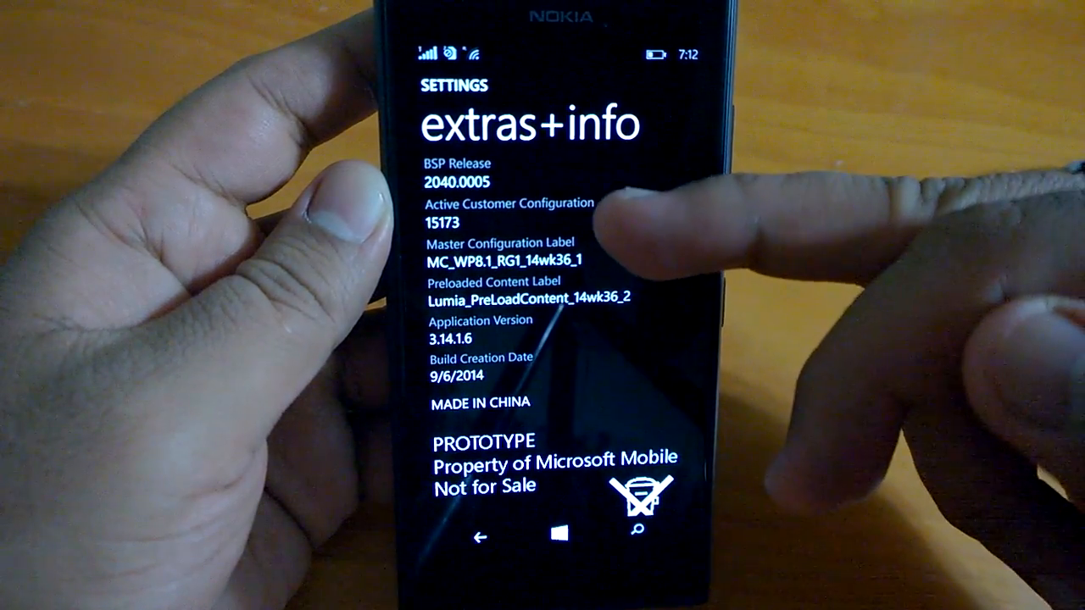
scroll(down, 3)
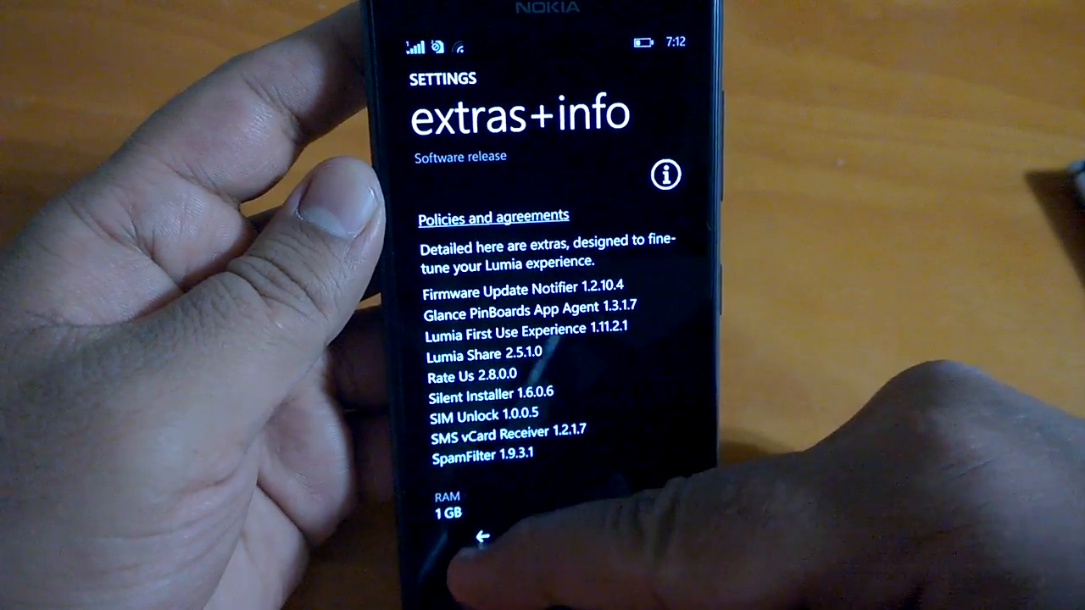
Step: Back to the Extras list, scroll the display page's brightness and color profiles, then return
click(483, 535)
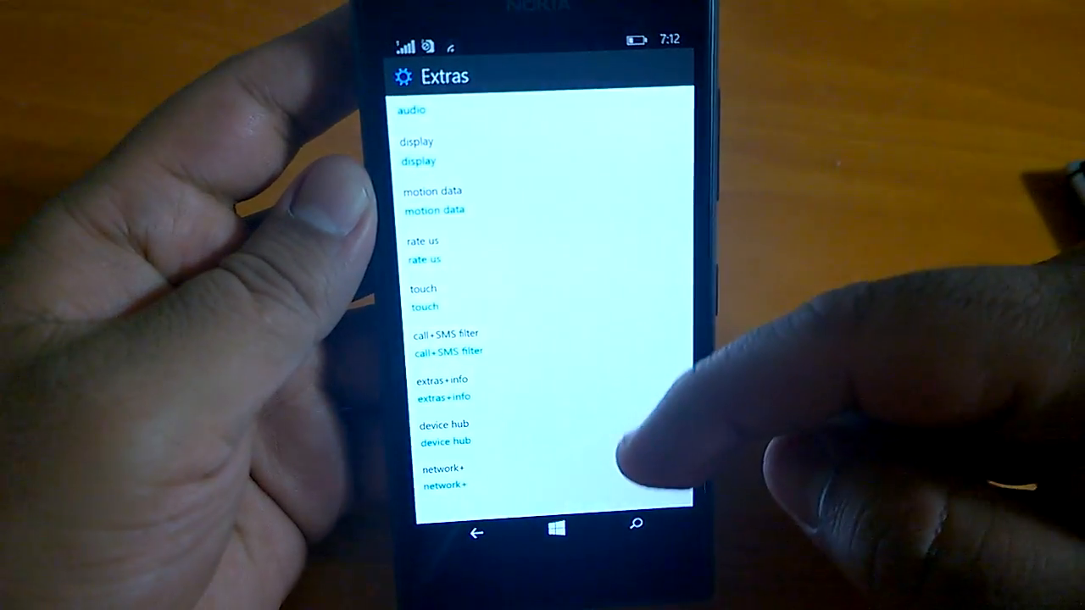
scroll(down, 3)
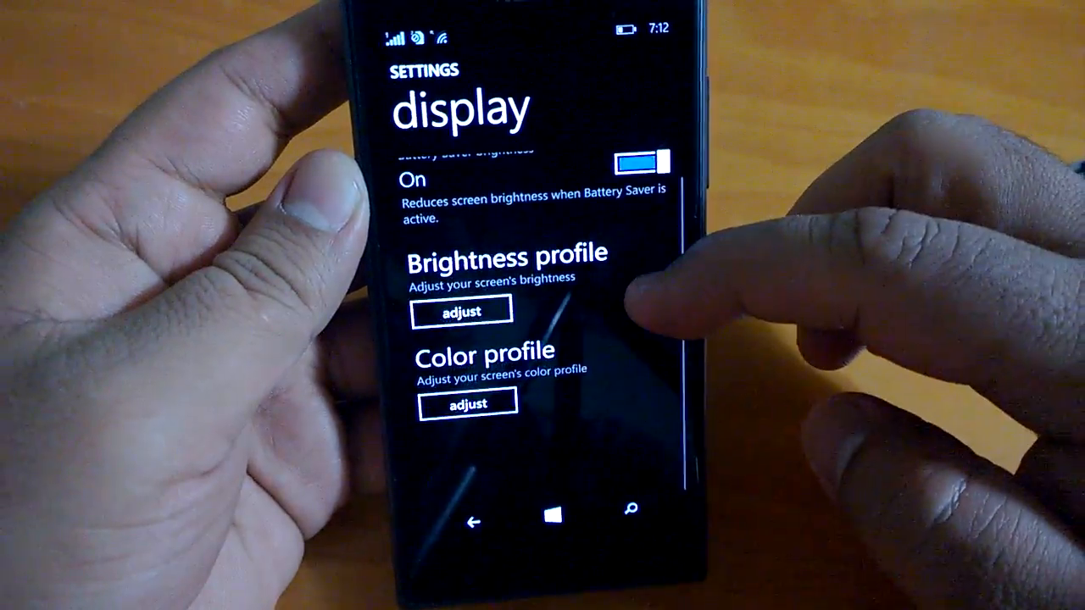
scroll(down, 3)
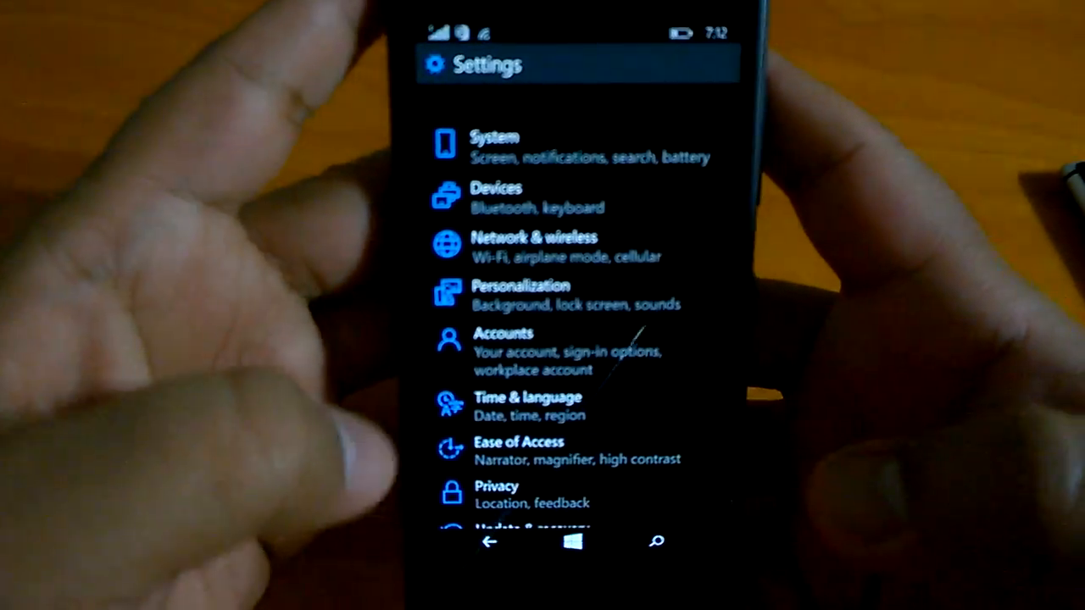
Step: Leave Settings for the Start screen and scroll through its tiles
scroll(down, 3)
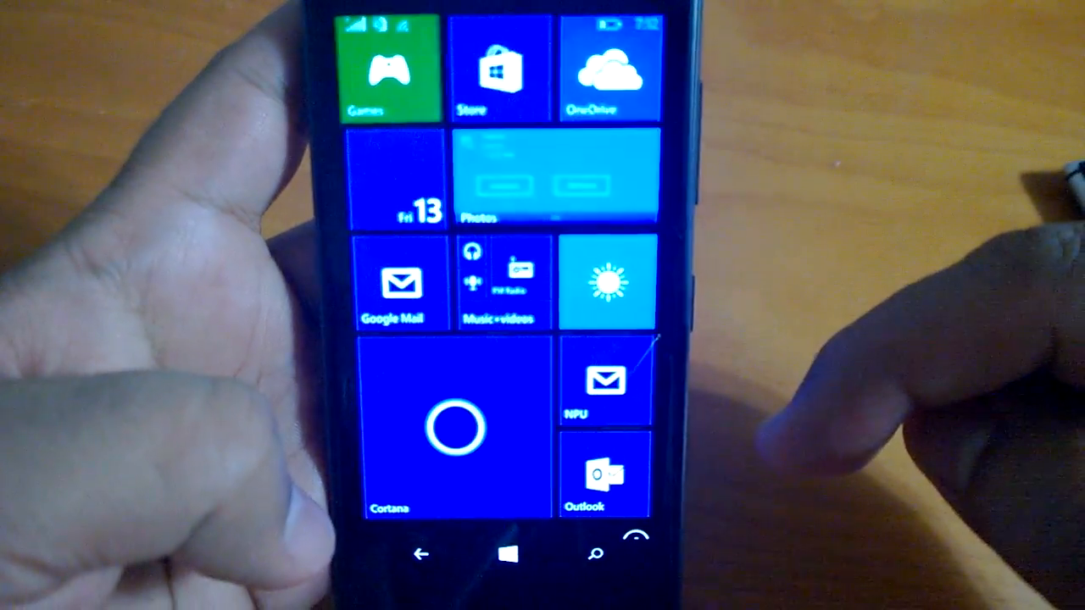
scroll(down, 3)
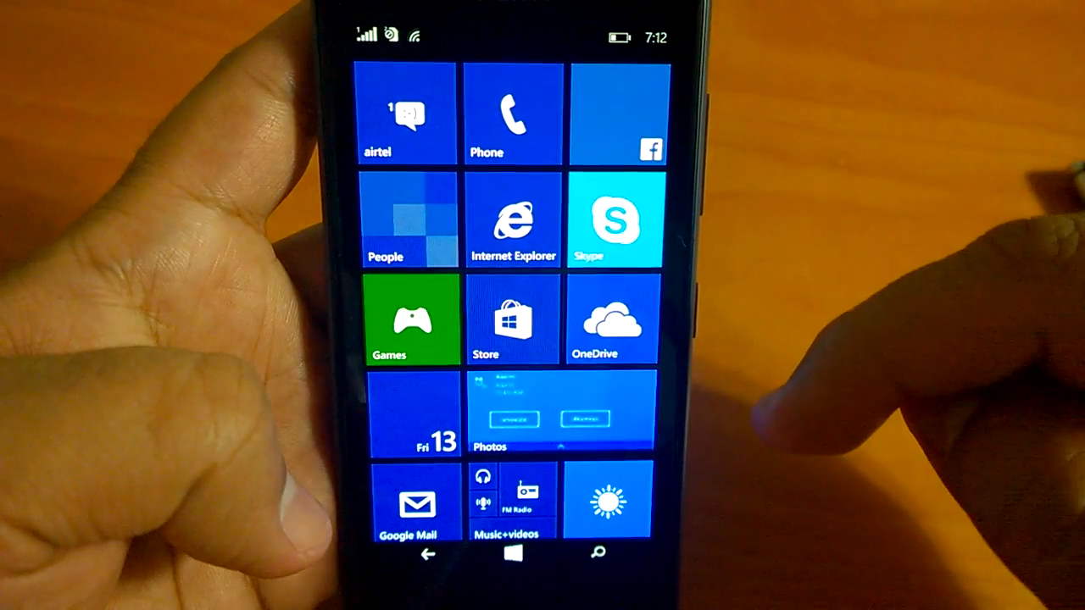